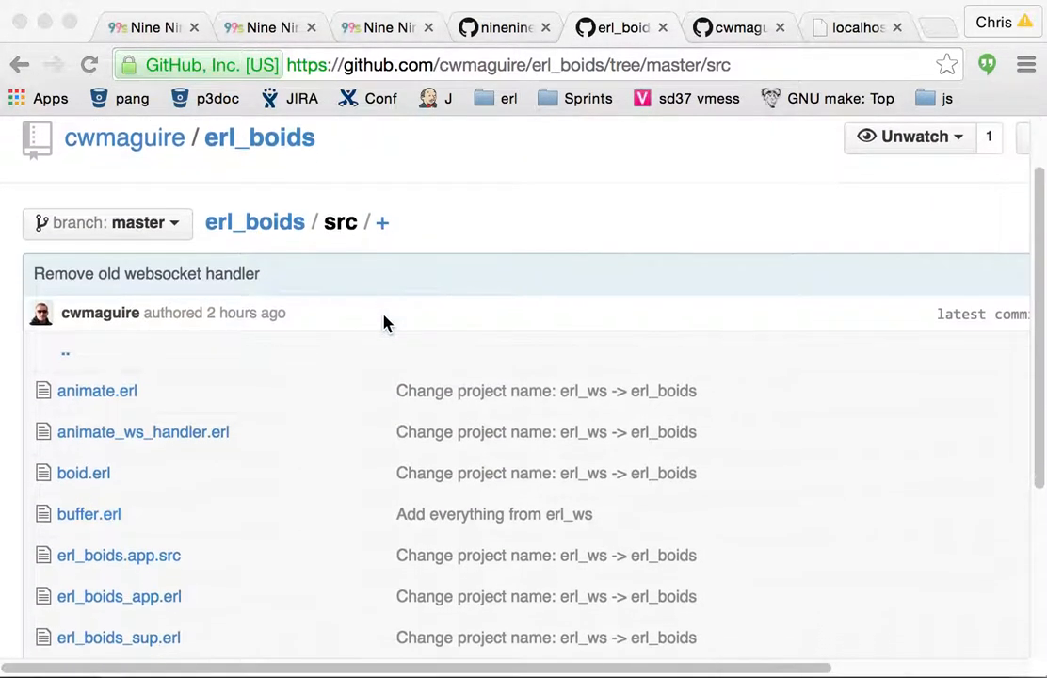
Show the NERDTree file tree and open src/buffer.erl in place of heatmap.erl.
scroll(down, 3)
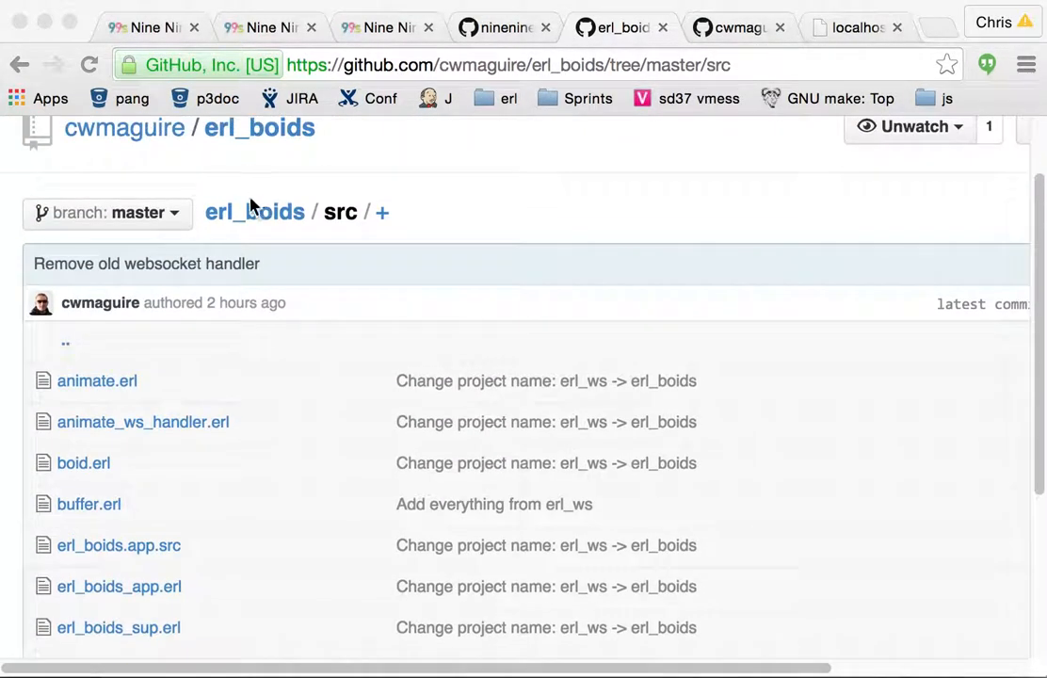
scroll(down, 3)
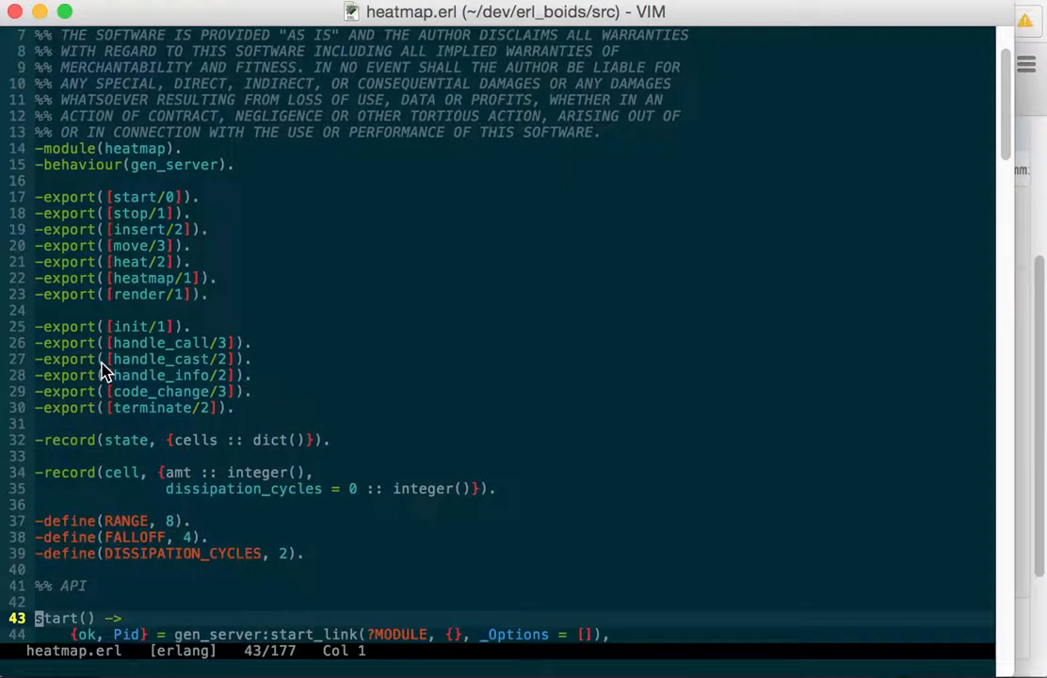
key(:NERDTree)
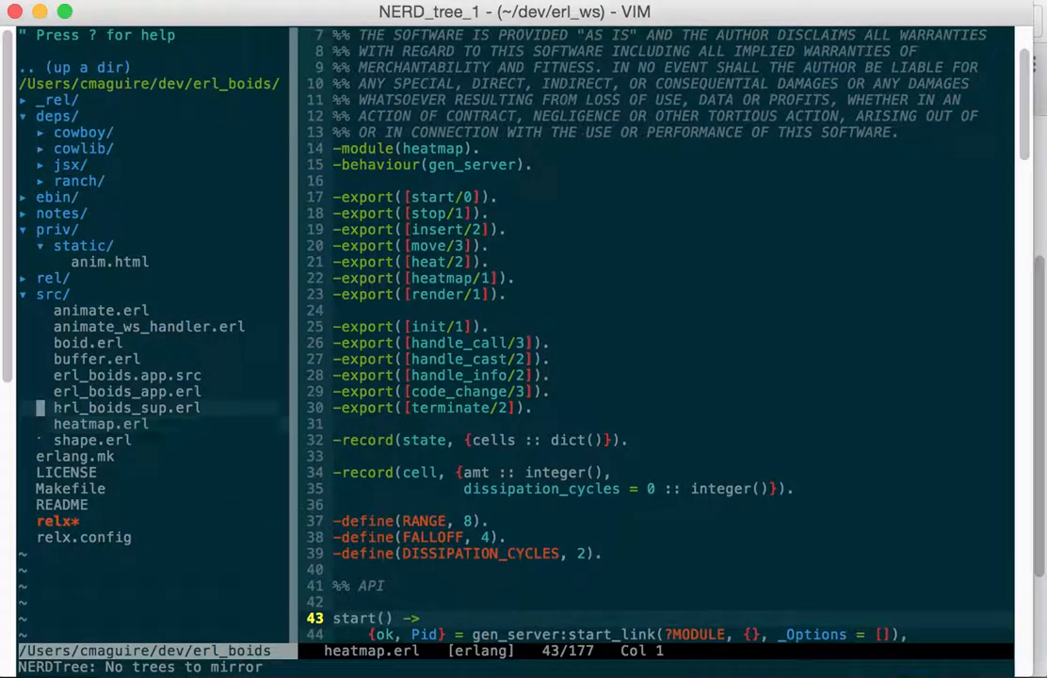
click(96, 359)
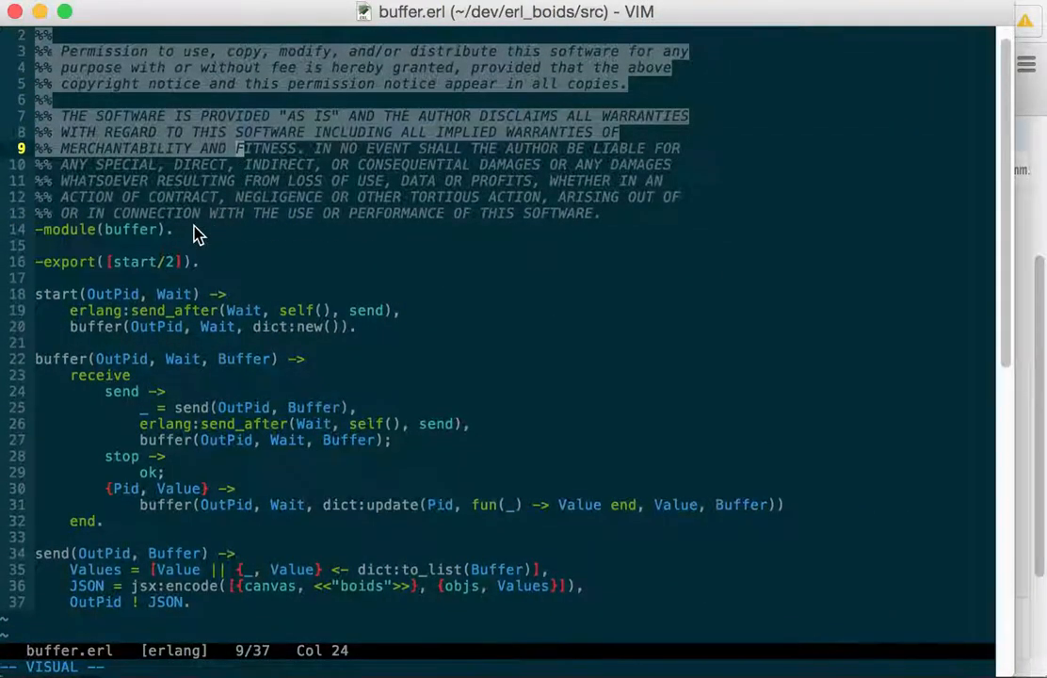
scroll(down, 3)
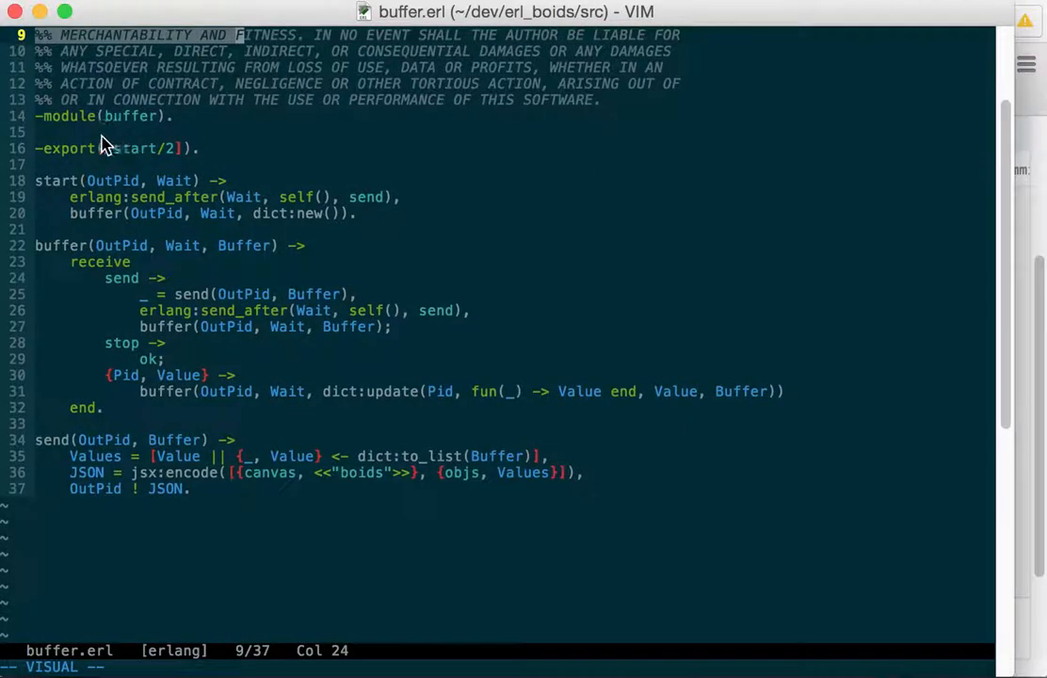
mouse_move(139, 154)
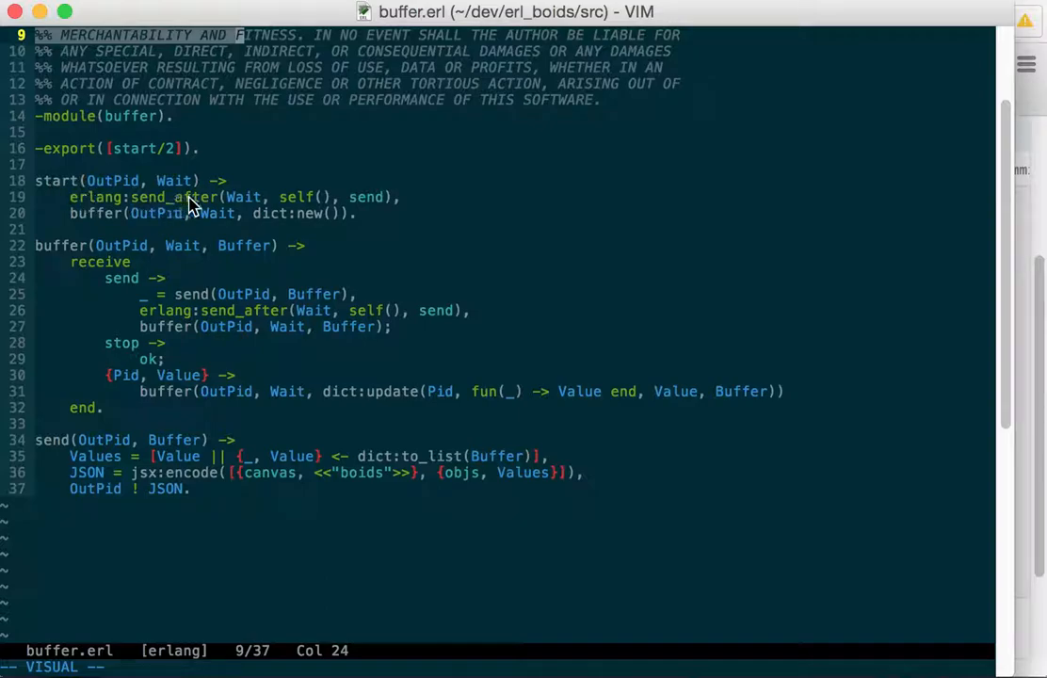
mouse_move(261, 205)
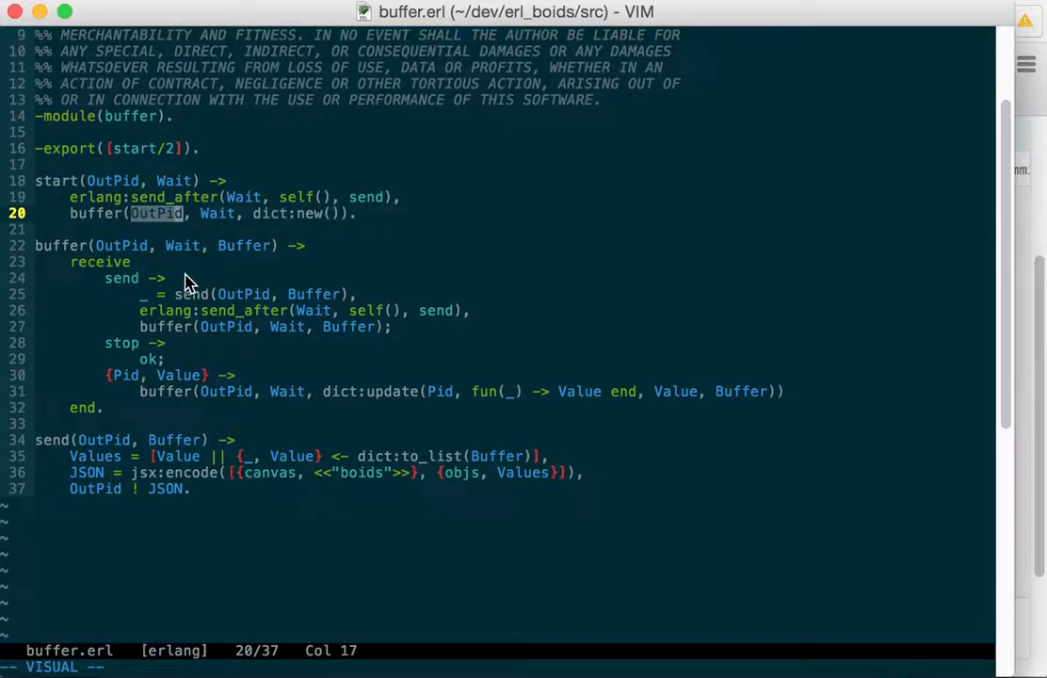
mouse_move(138, 271)
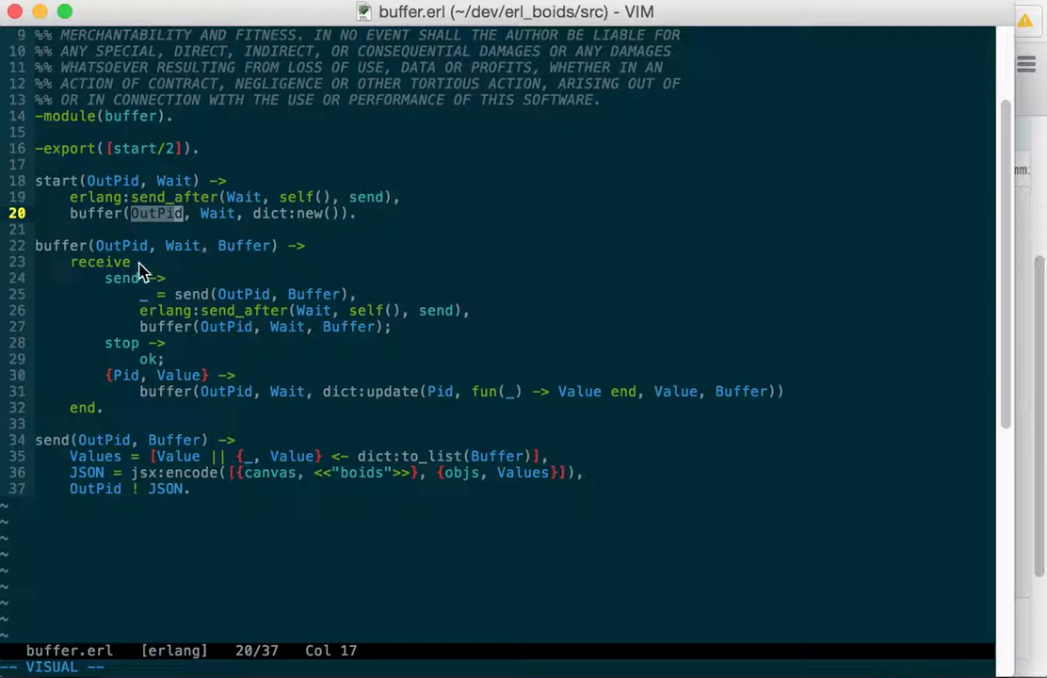
mouse_move(219, 280)
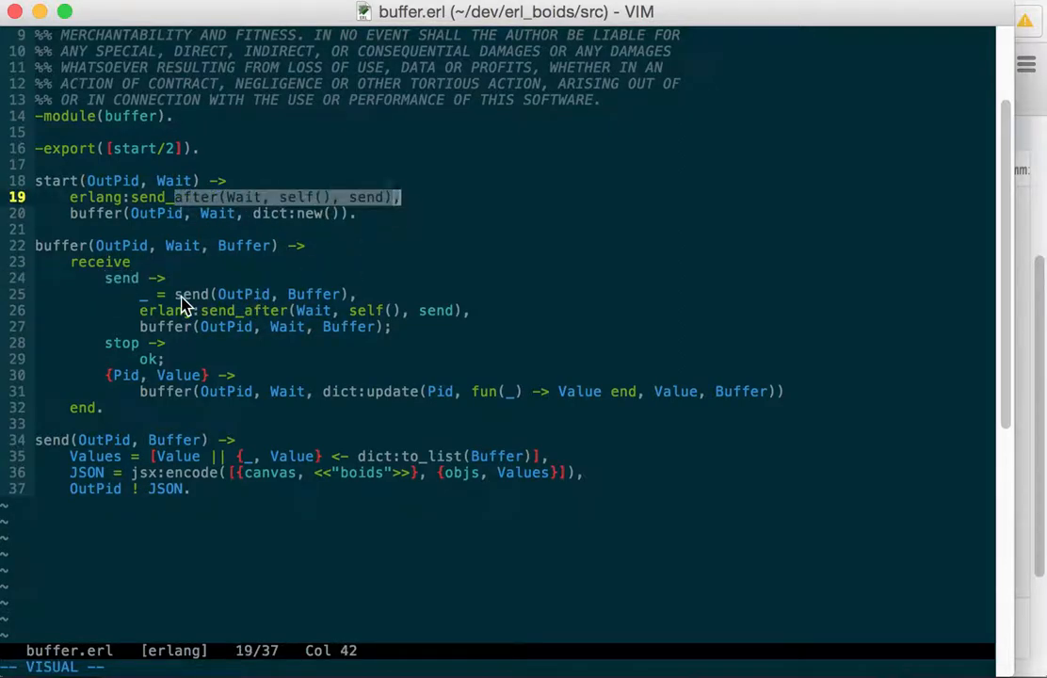
mouse_move(331, 303)
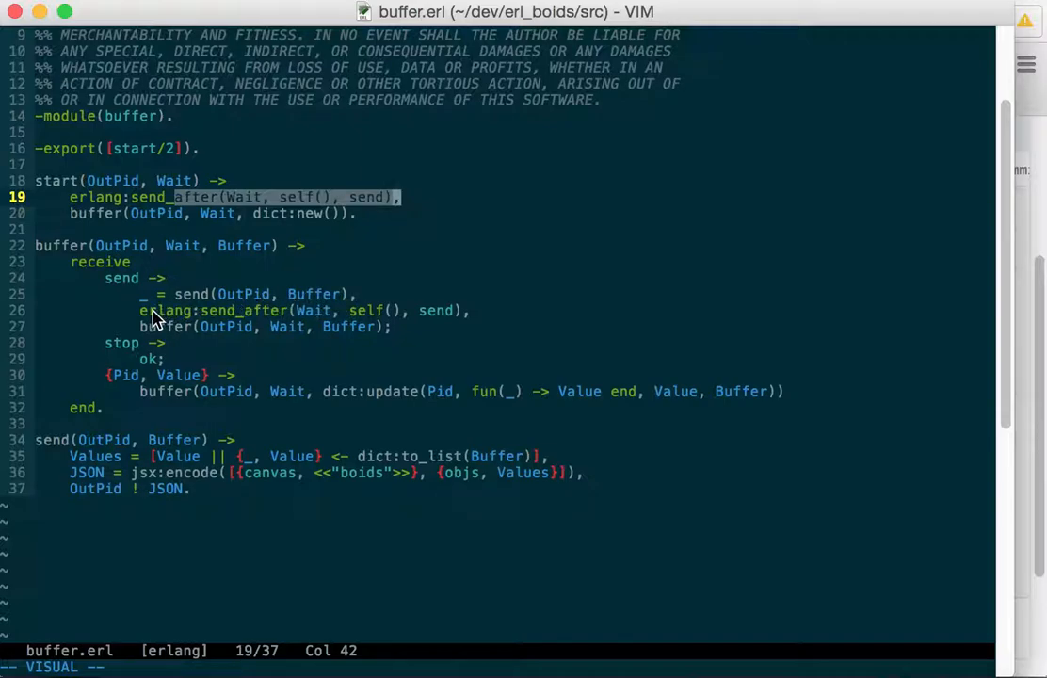
mouse_move(431, 318)
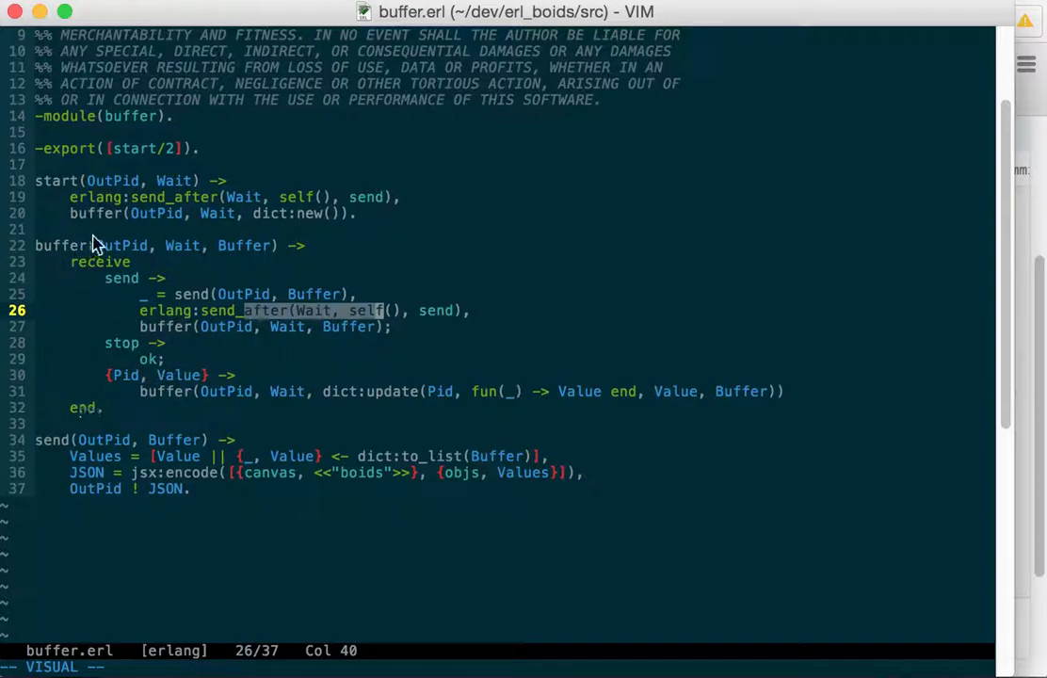
mouse_move(314, 383)
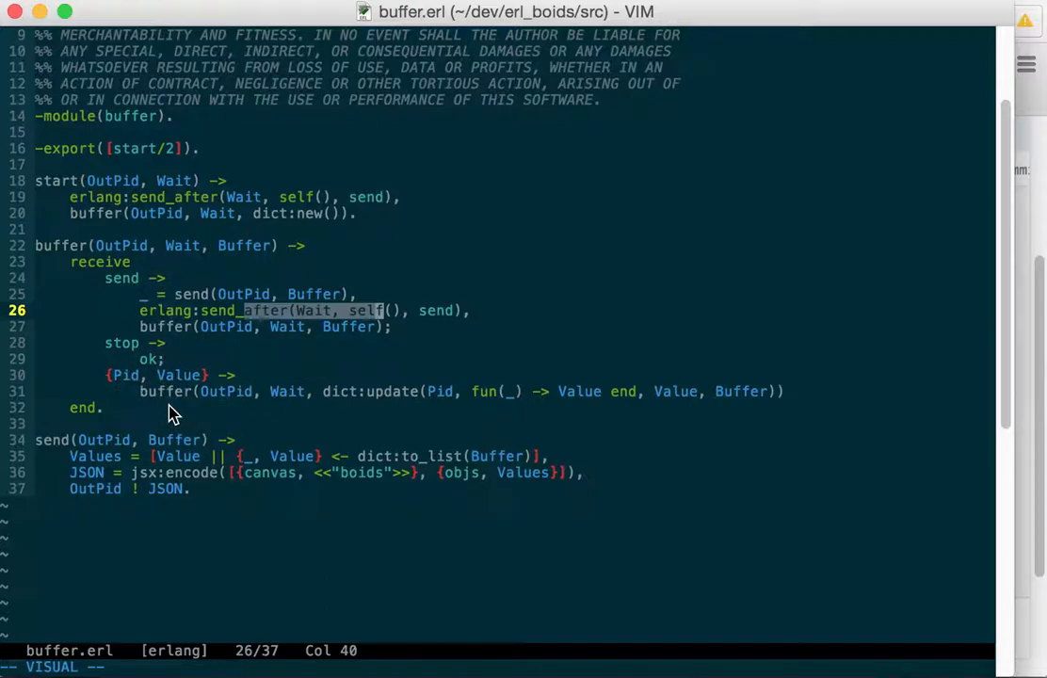
mouse_move(211, 398)
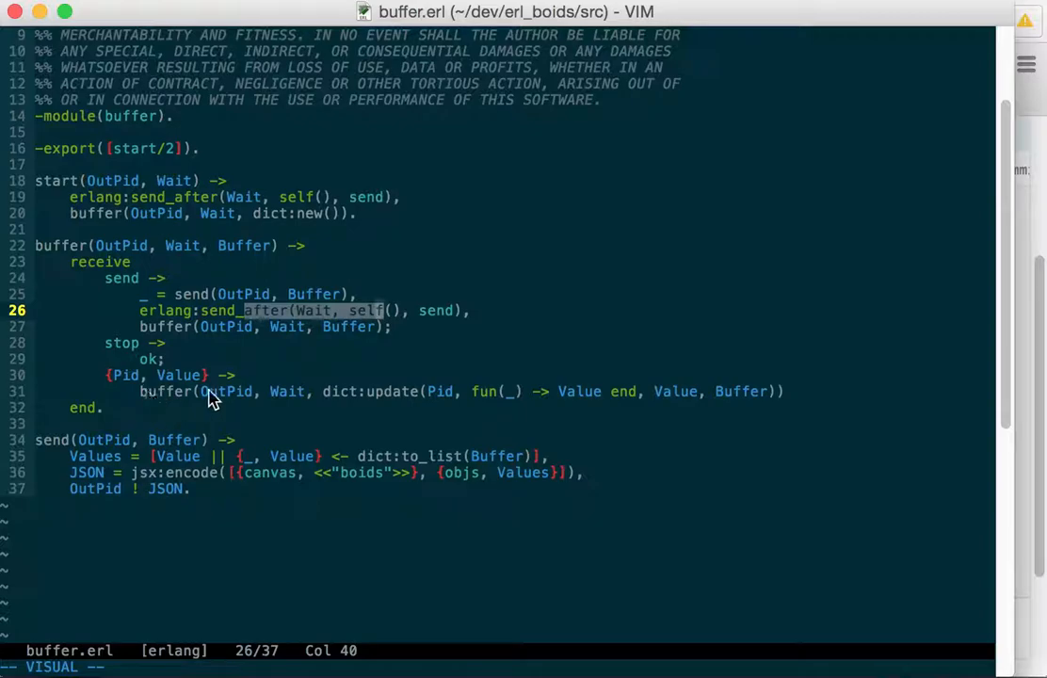
mouse_move(330, 400)
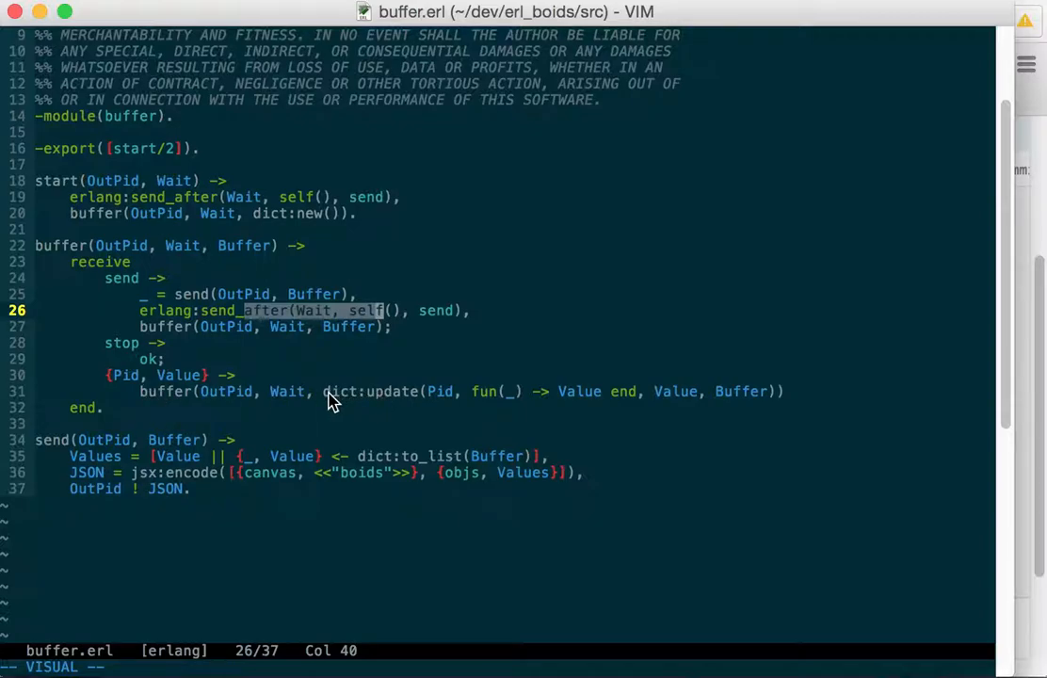
mouse_move(446, 400)
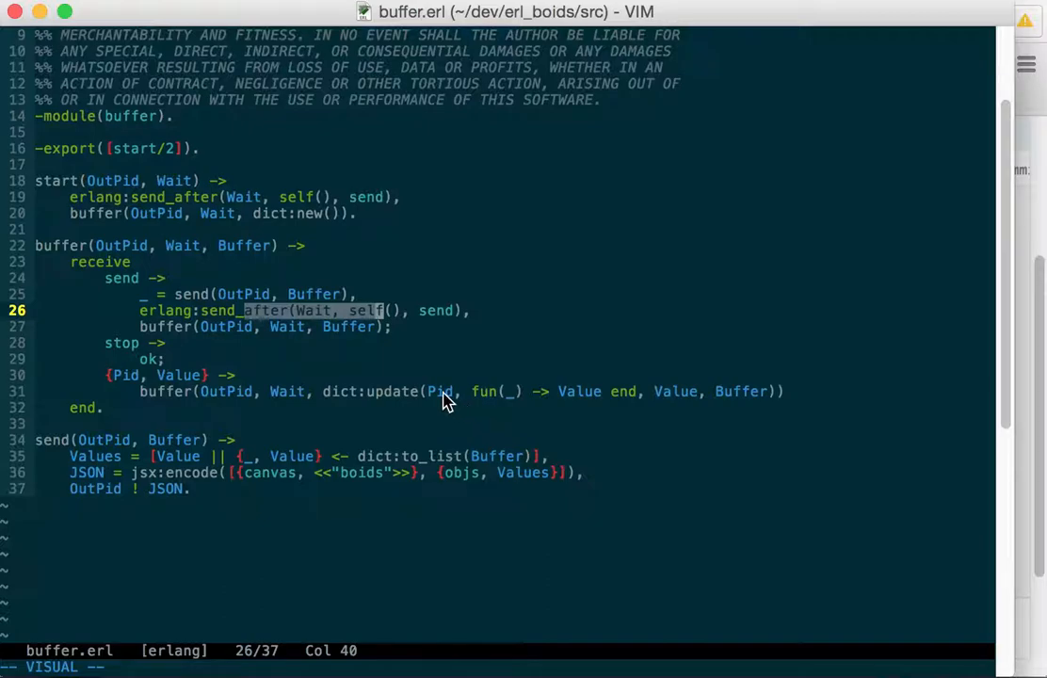
mouse_move(481, 400)
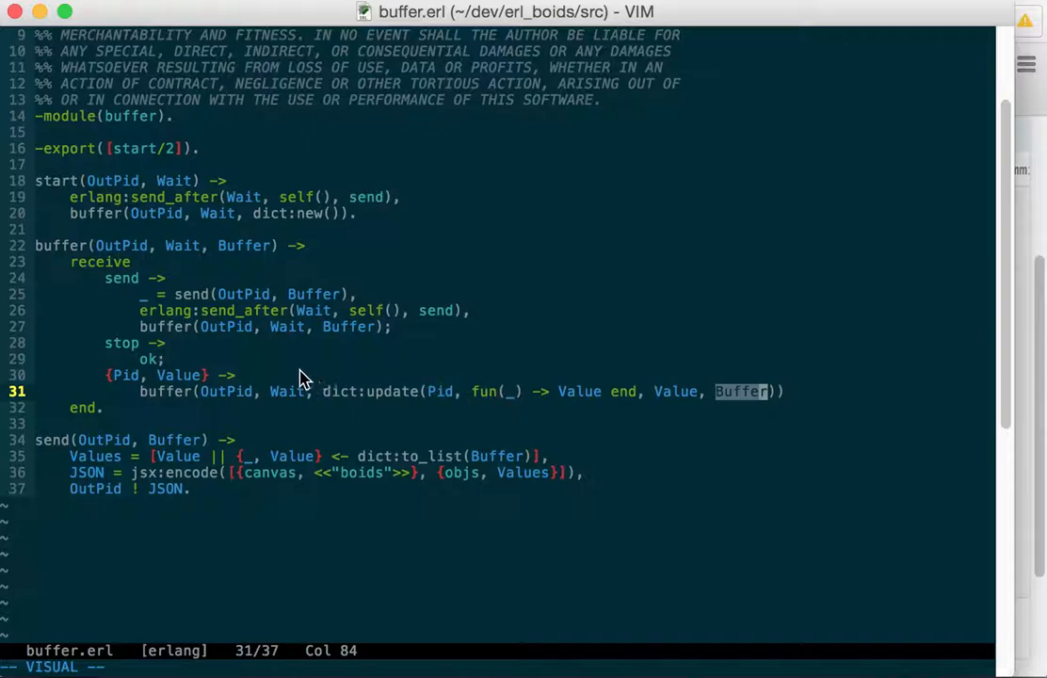
mouse_move(281, 424)
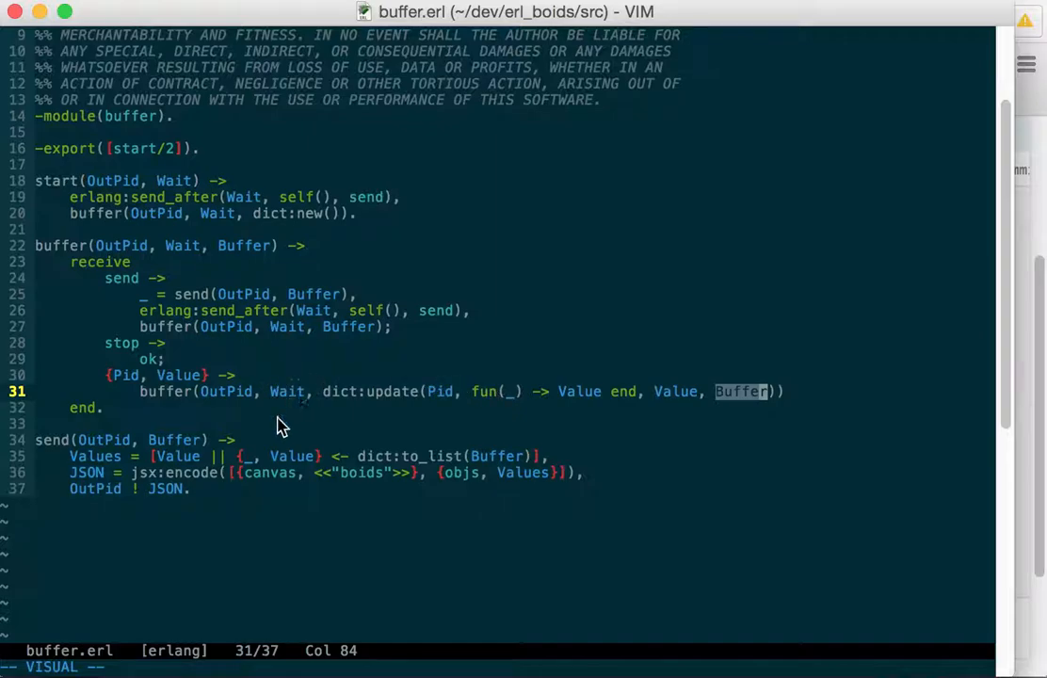
mouse_move(234, 405)
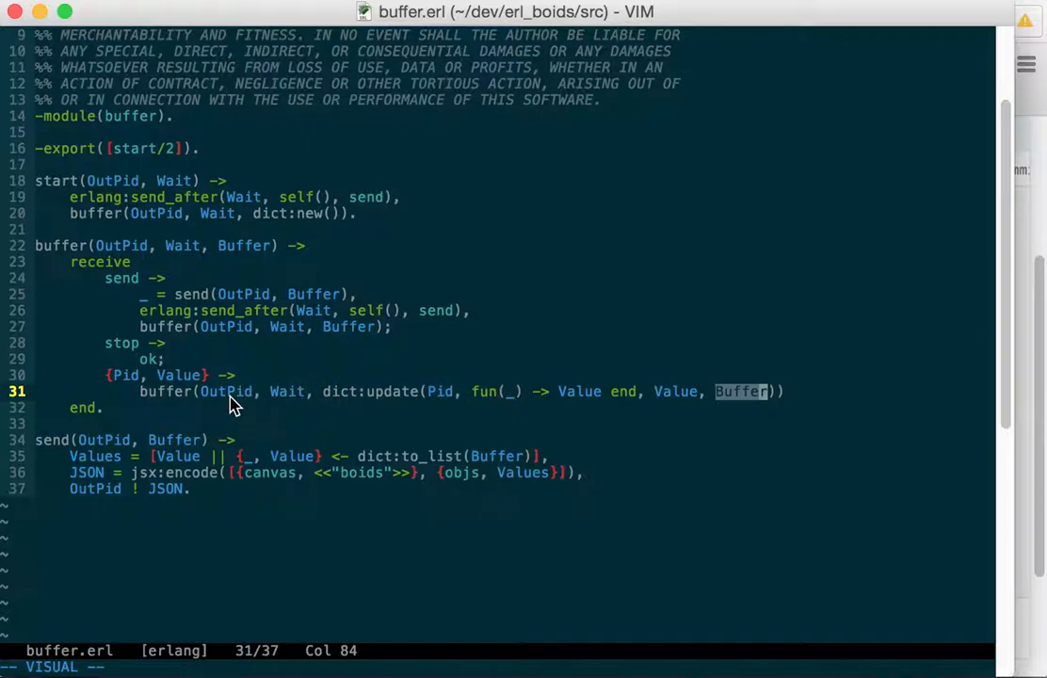
mouse_move(157, 271)
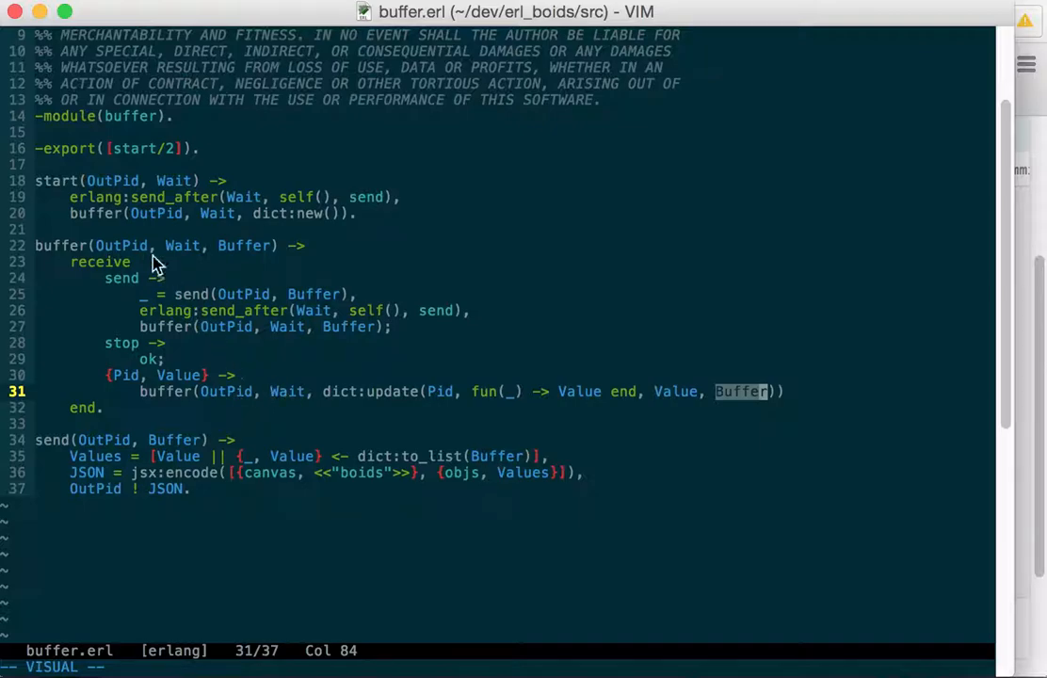
mouse_move(198, 393)
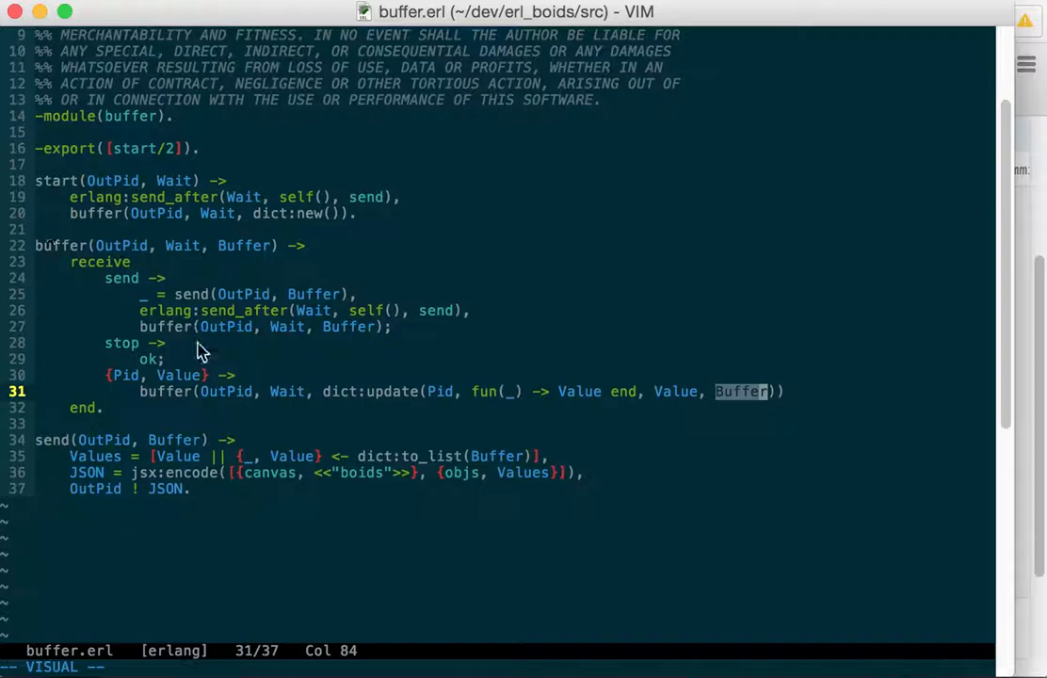
mouse_move(223, 397)
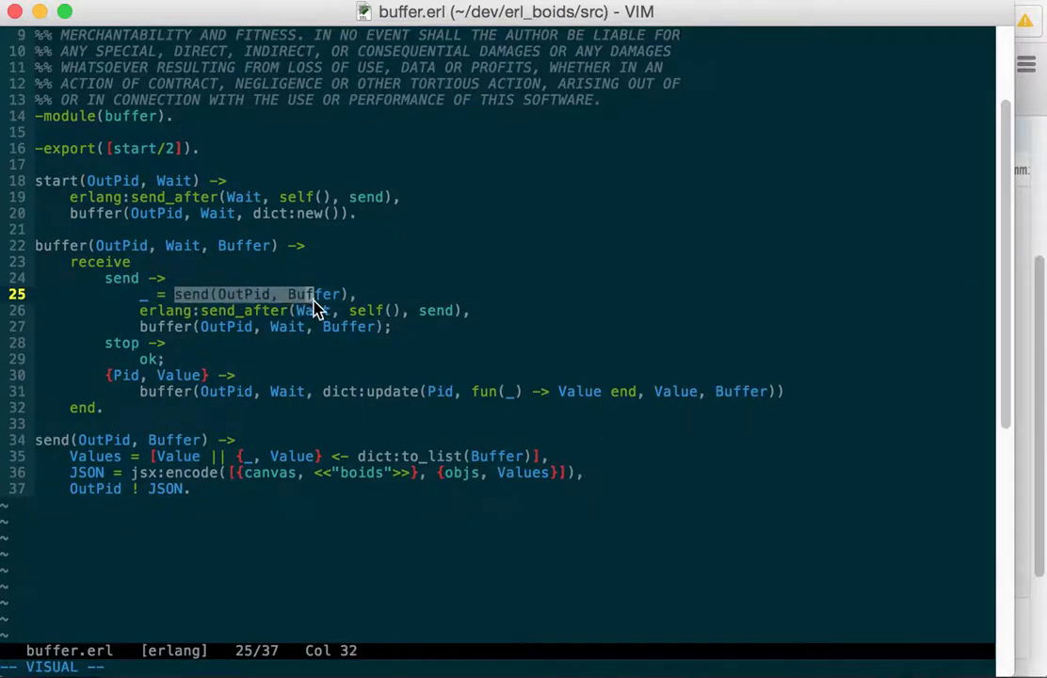
mouse_move(90, 451)
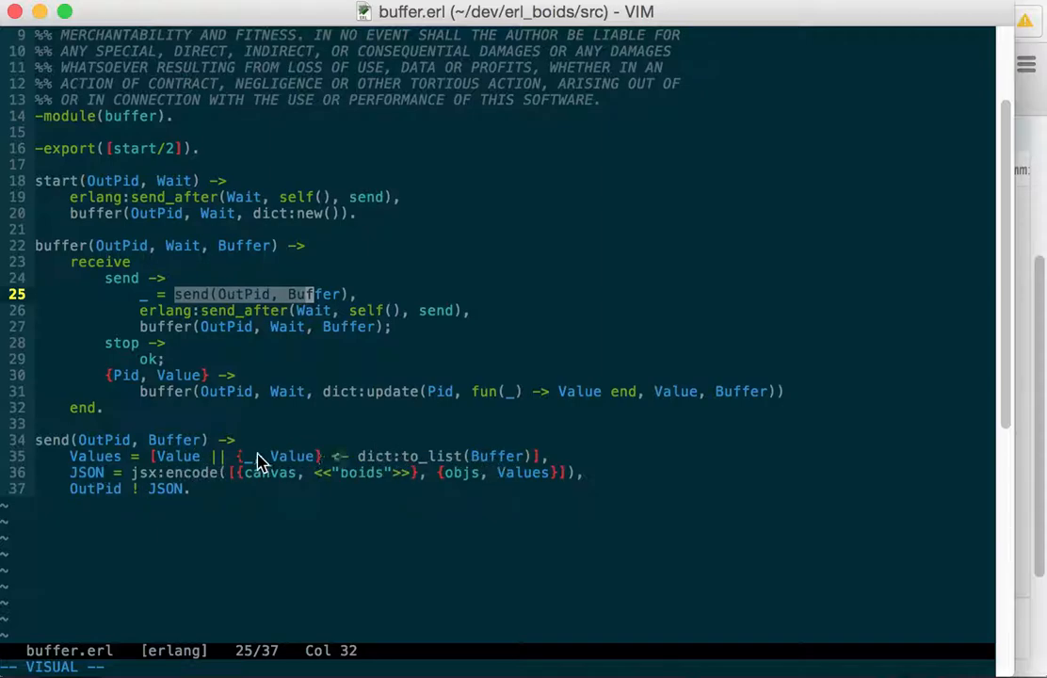
mouse_move(73, 465)
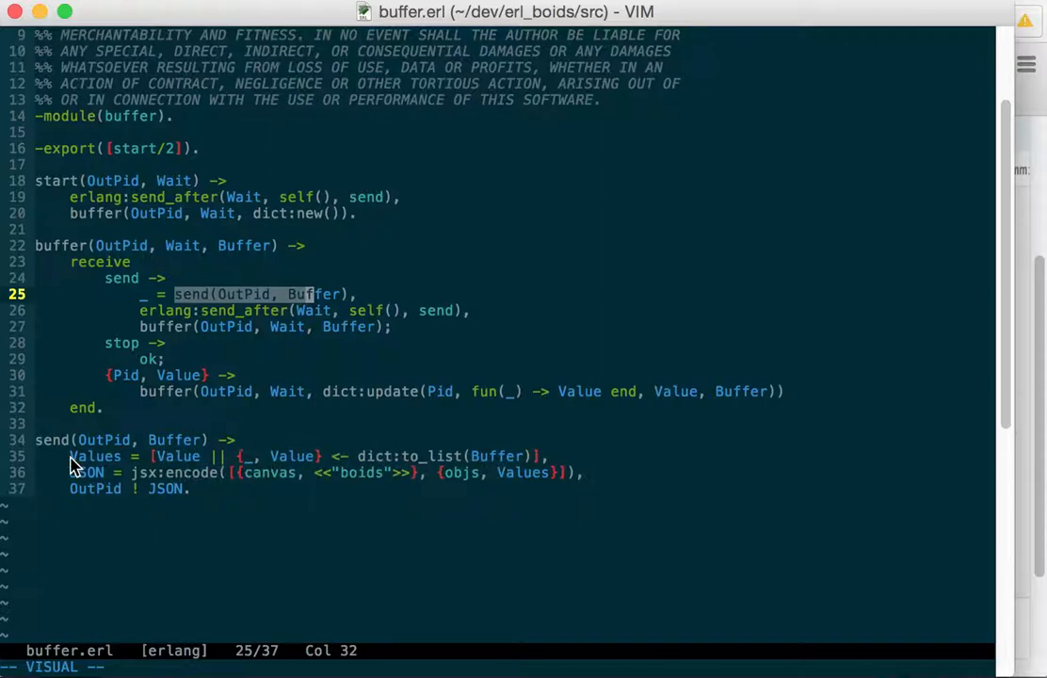
mouse_move(525, 482)
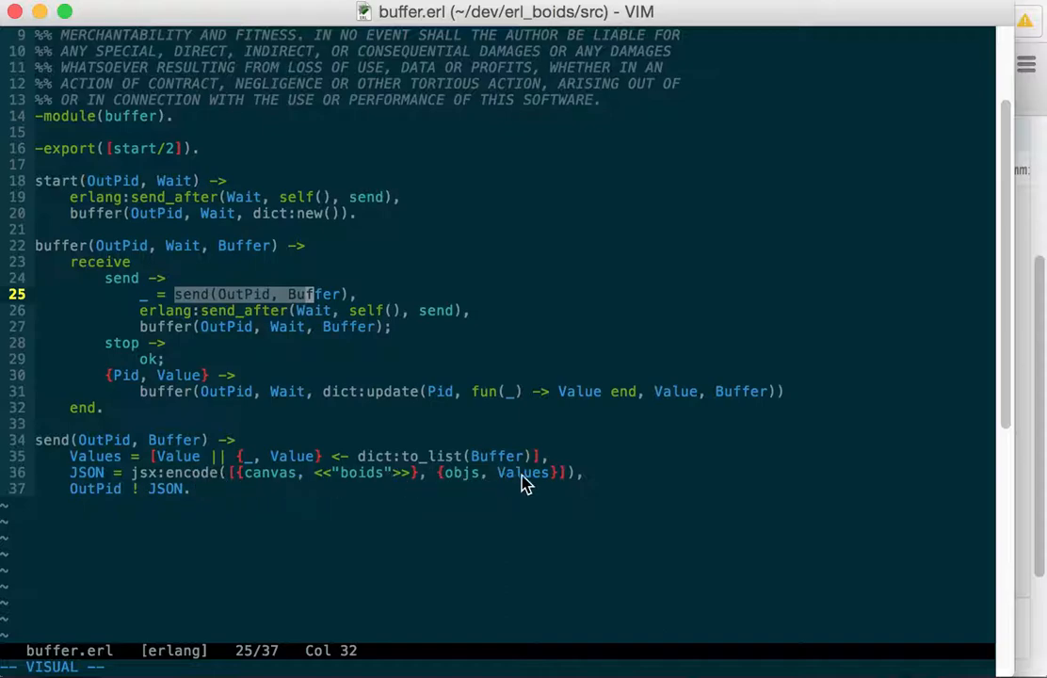
mouse_move(456, 481)
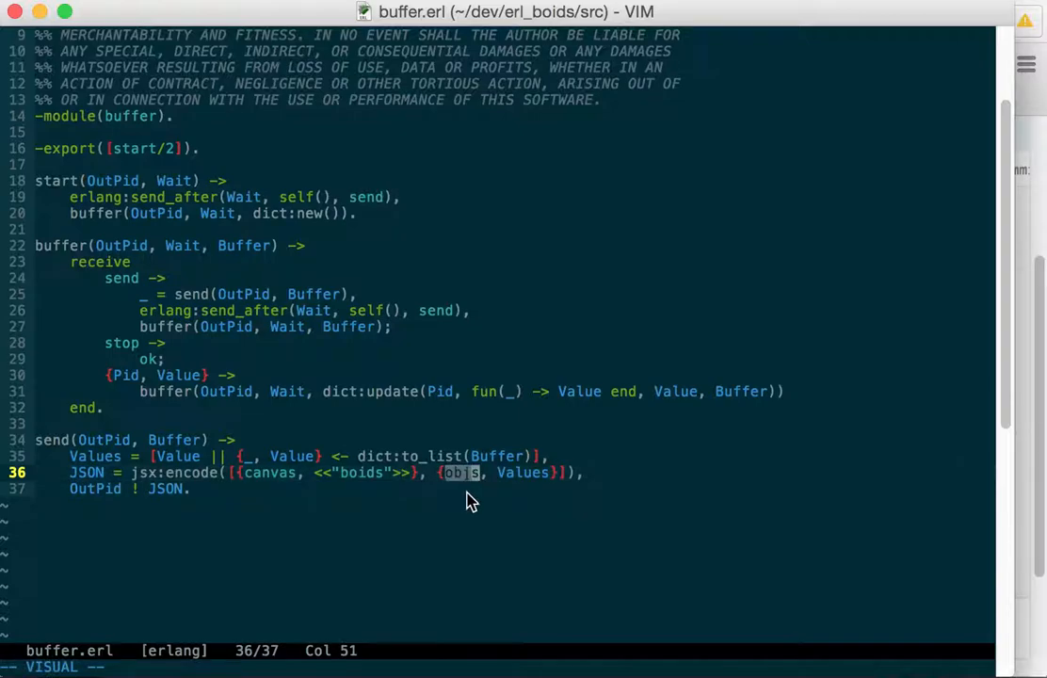
mouse_move(273, 481)
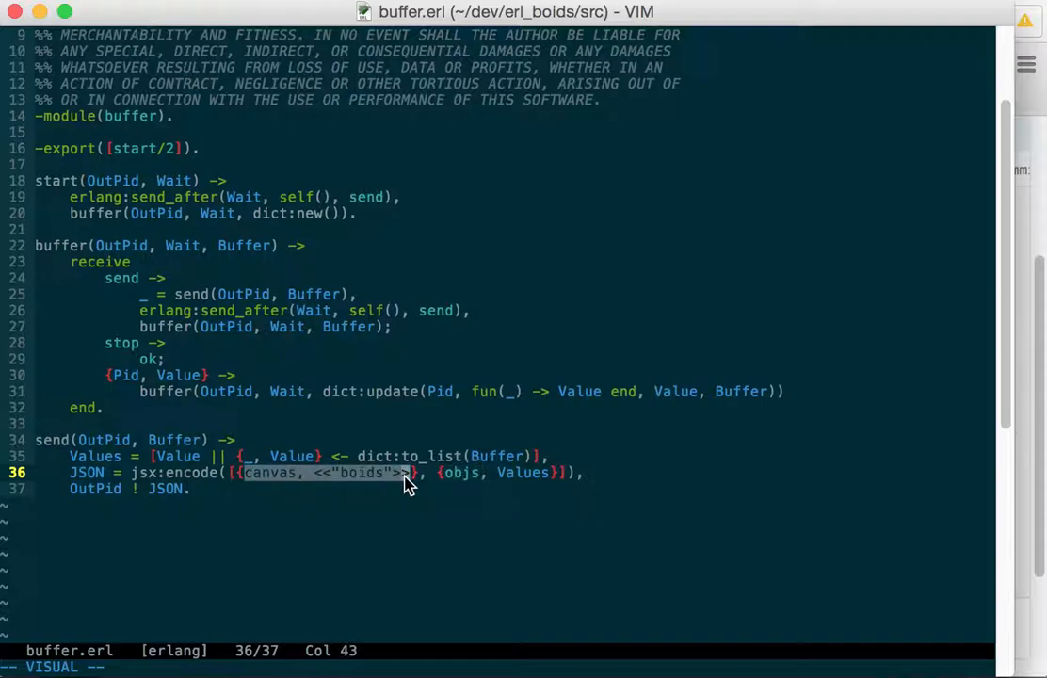
mouse_move(363, 482)
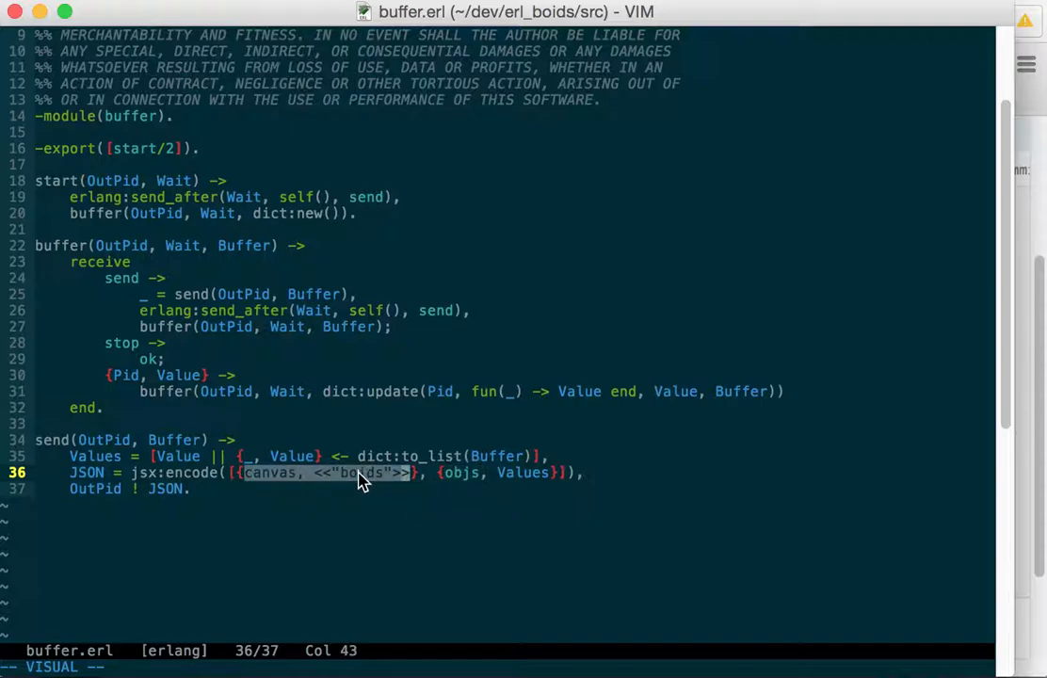
mouse_move(343, 480)
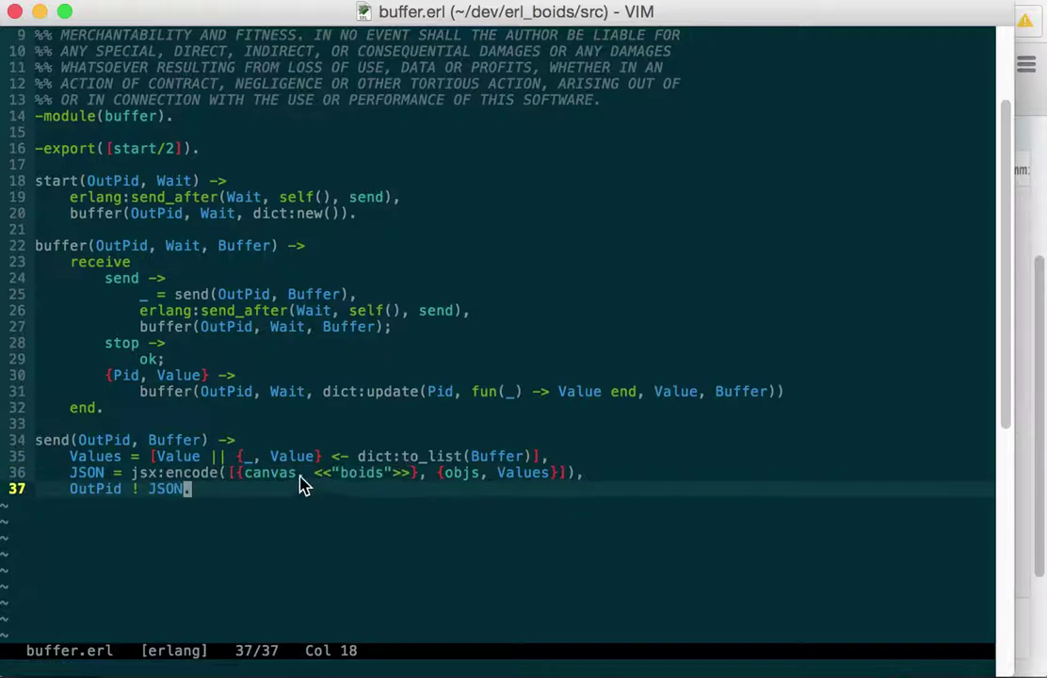
double_click(268, 473)
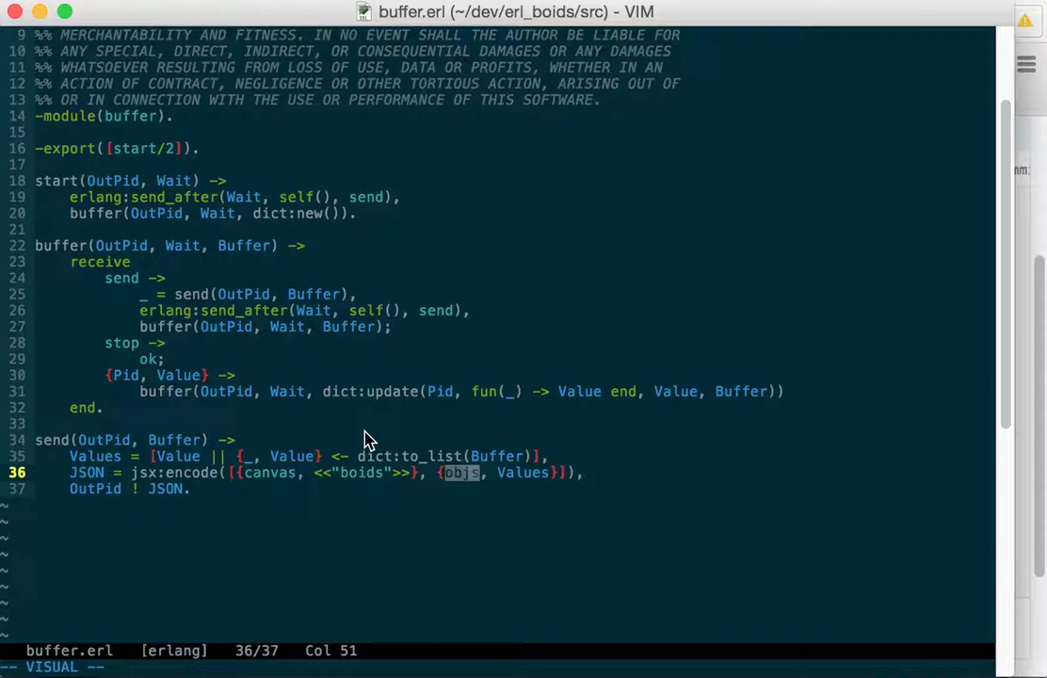
mouse_move(323, 430)
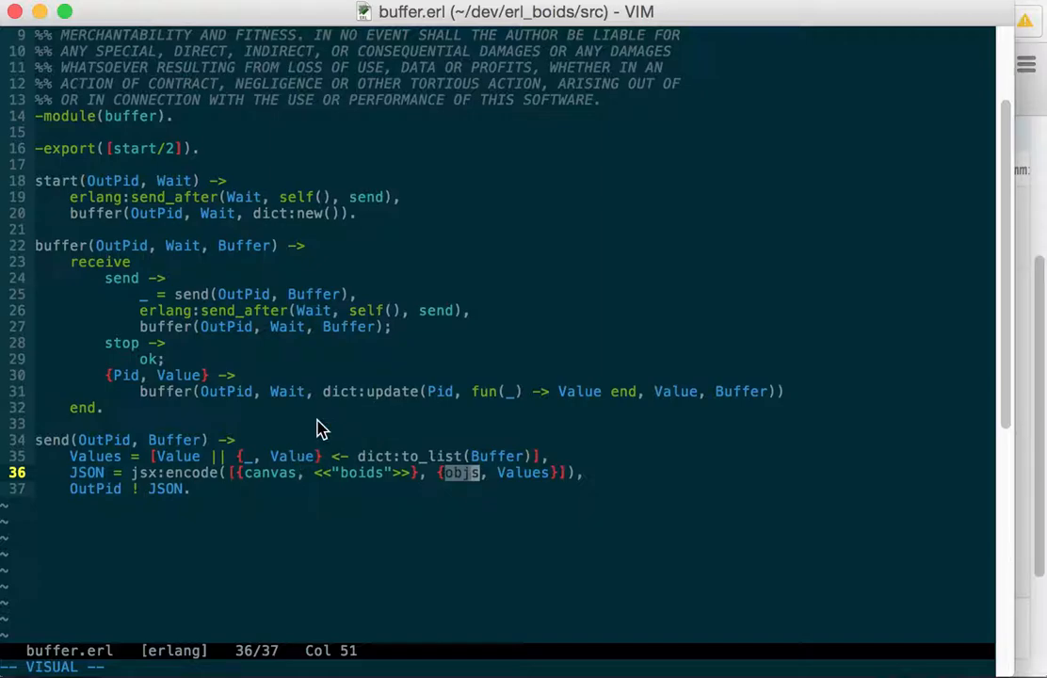
mouse_move(329, 433)
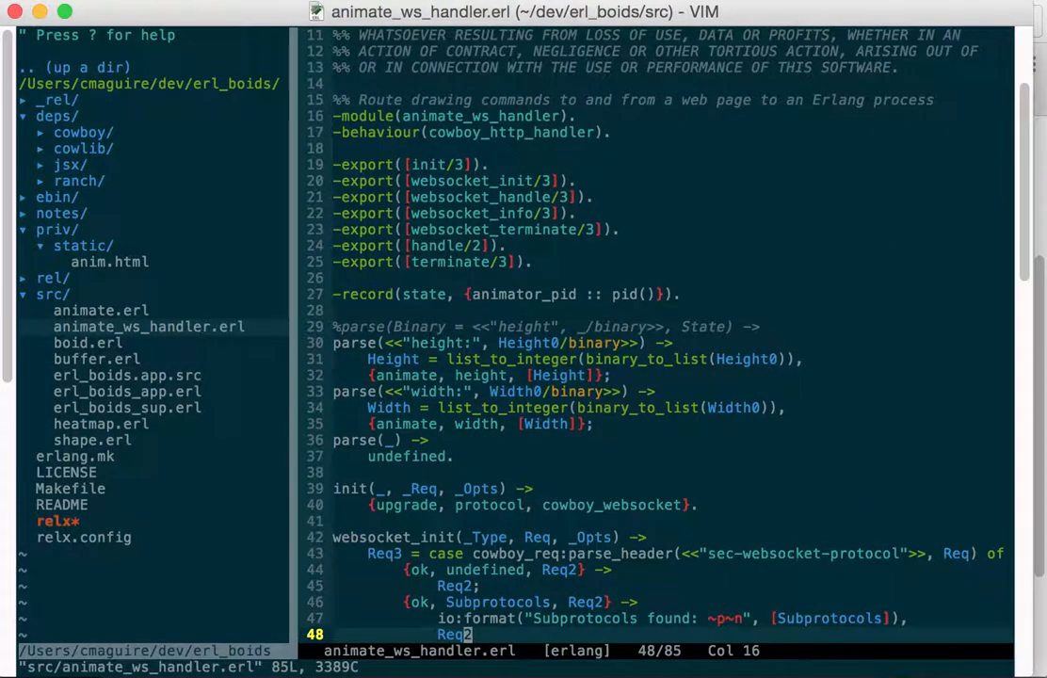
Scroll animate_ws_handler.erl to websocket_info and select its ErlangMessage argument.
scroll(down, 3)
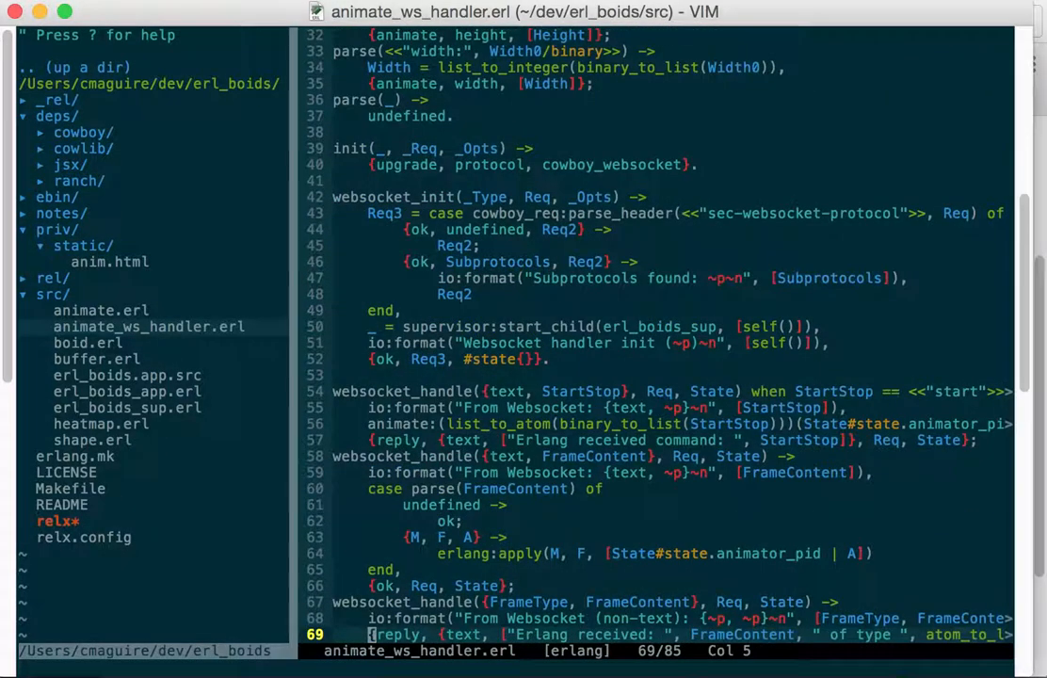
scroll(down, 3)
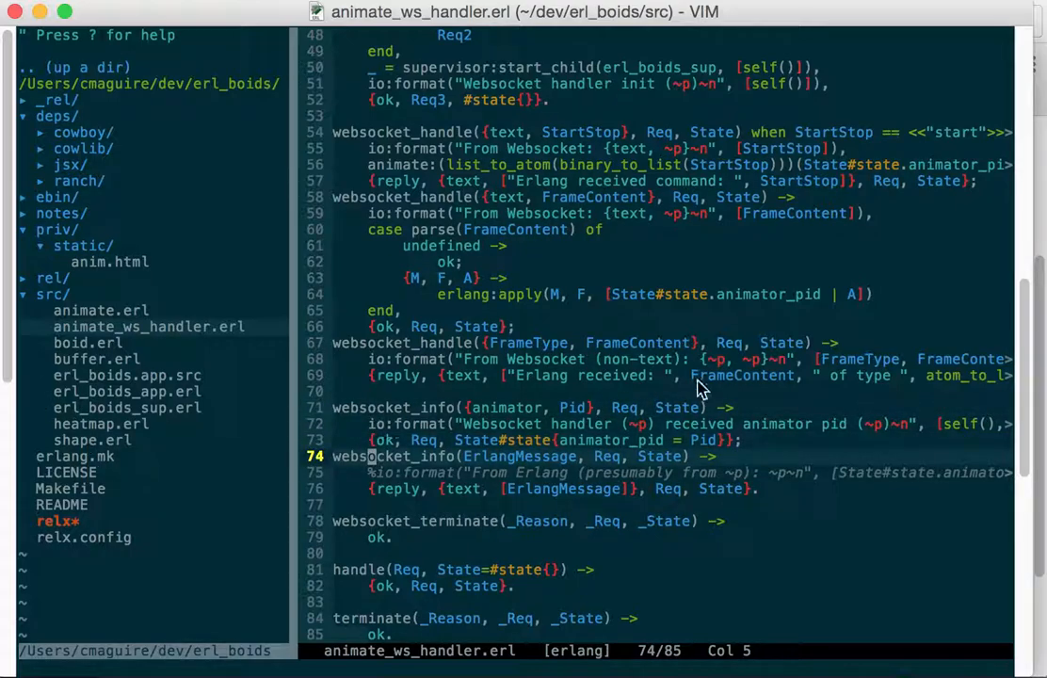
double_click(518, 455)
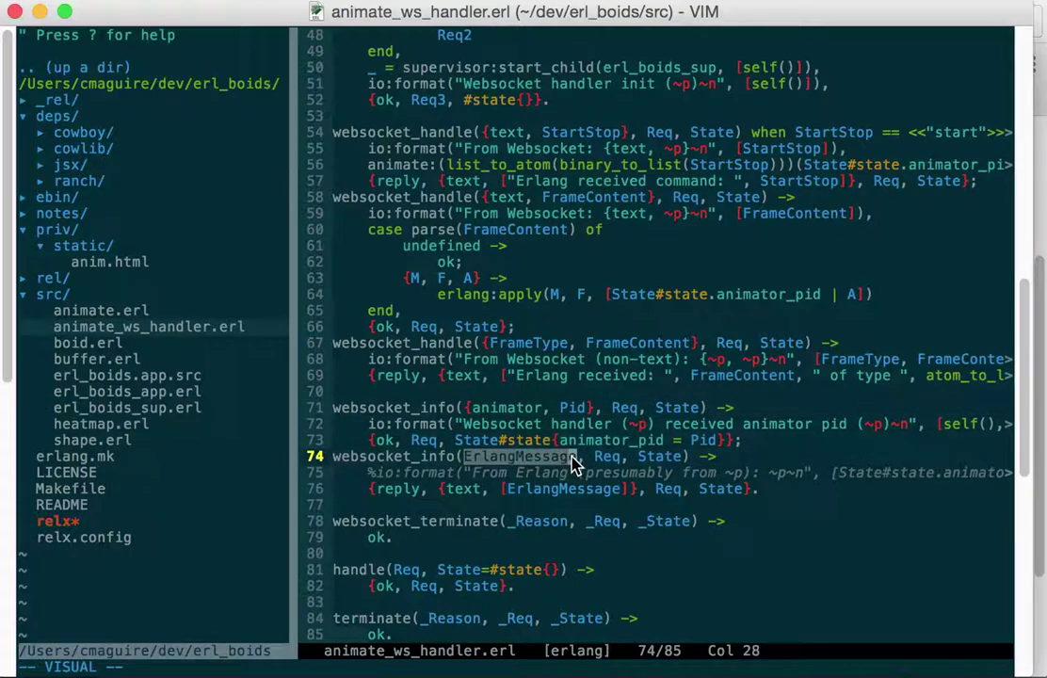
mouse_move(596, 499)
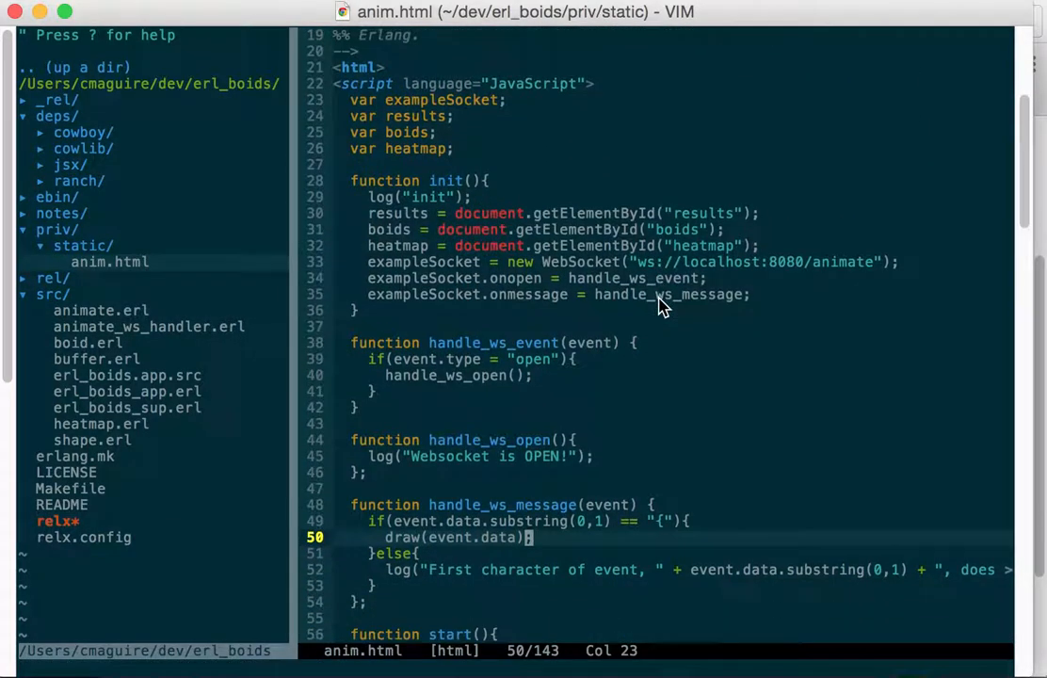
Scroll anim.html down toward handle_ws_message and the draw(json) function.
scroll(down, 3)
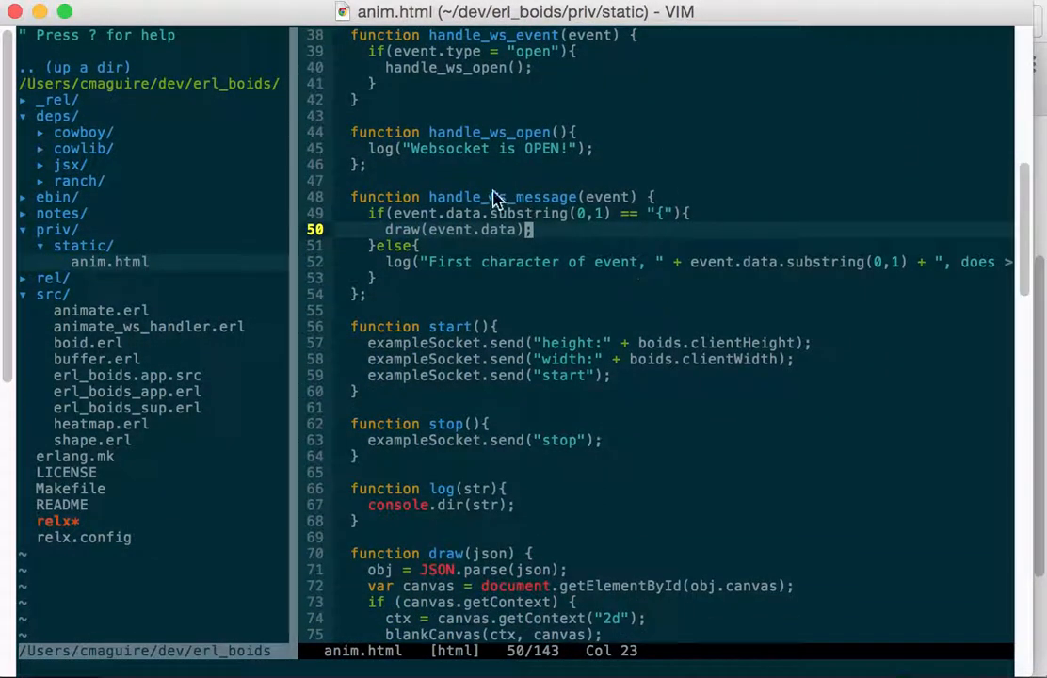
mouse_move(659, 218)
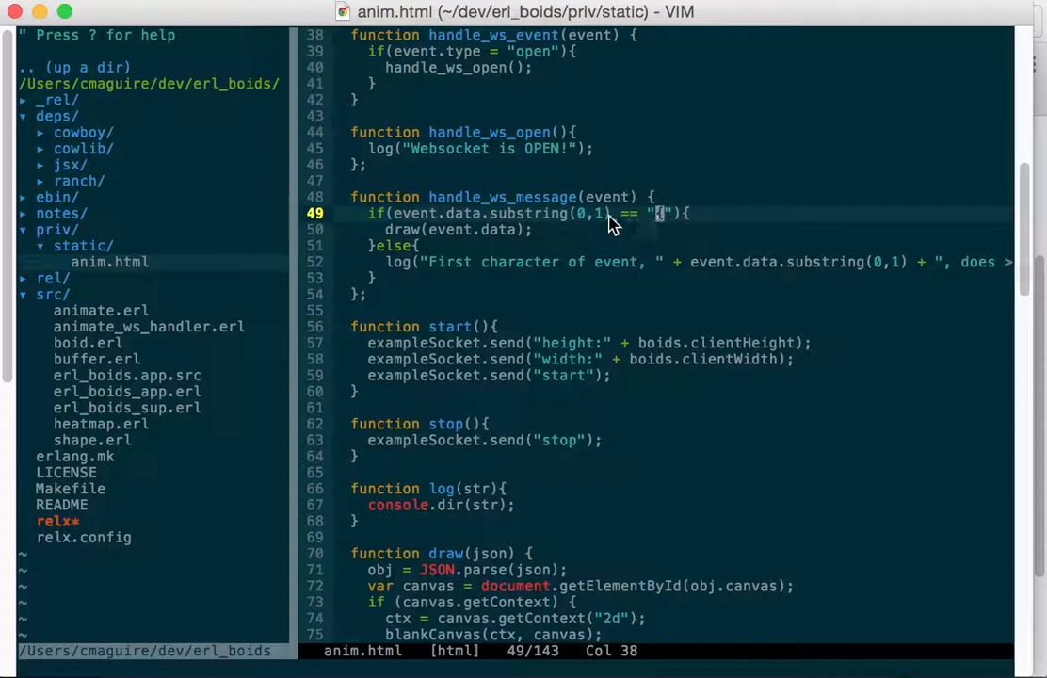
mouse_move(497, 240)
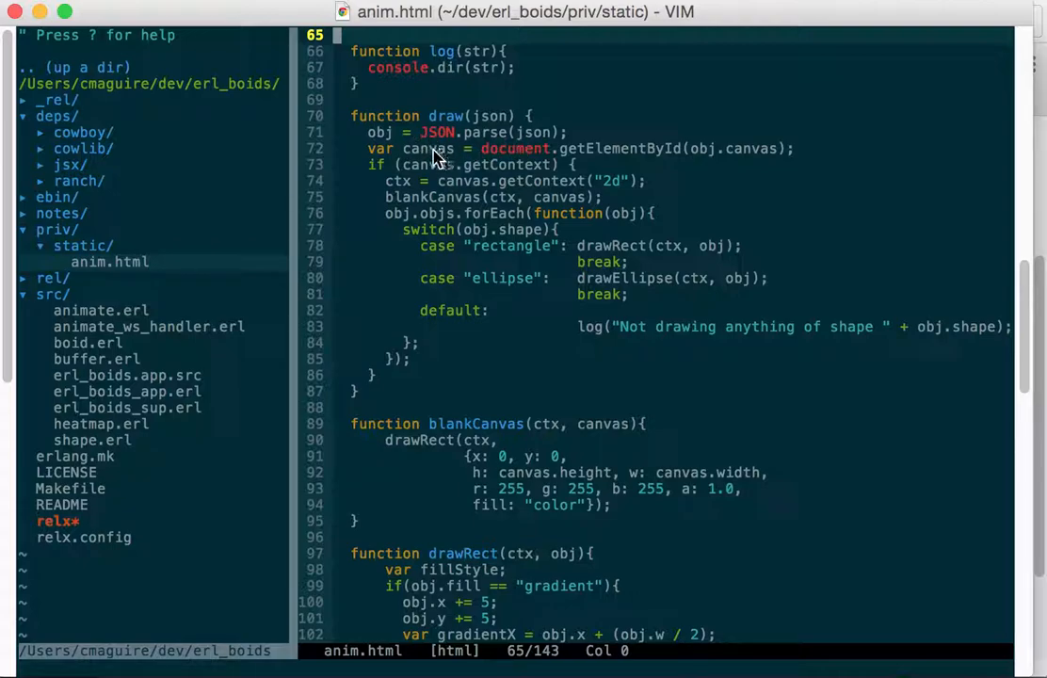
mouse_move(678, 156)
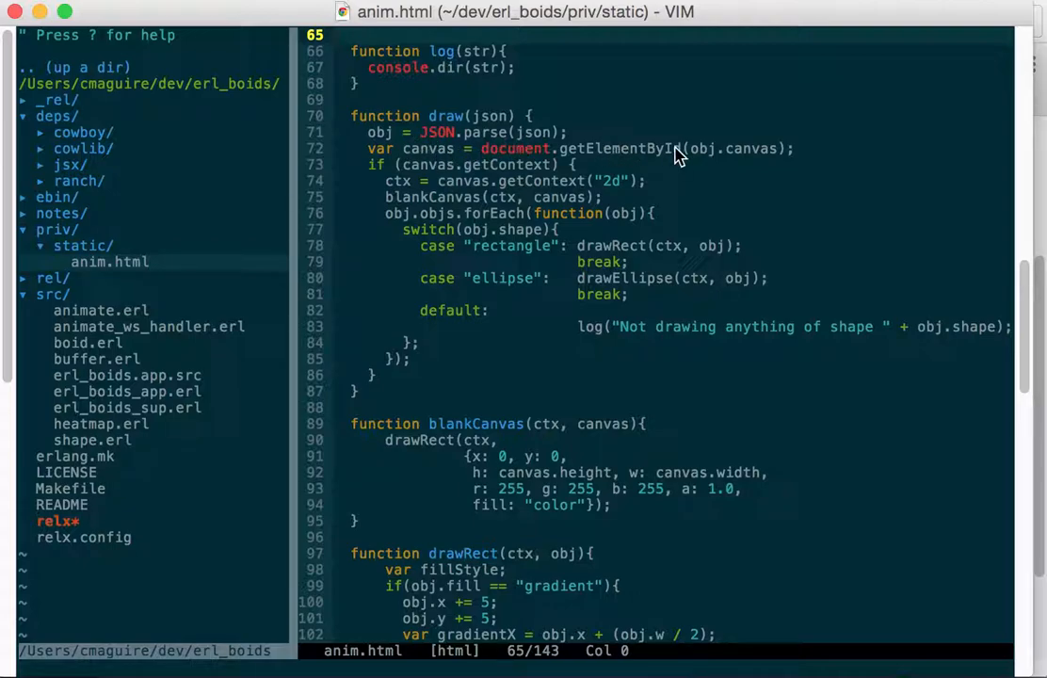
mouse_move(708, 159)
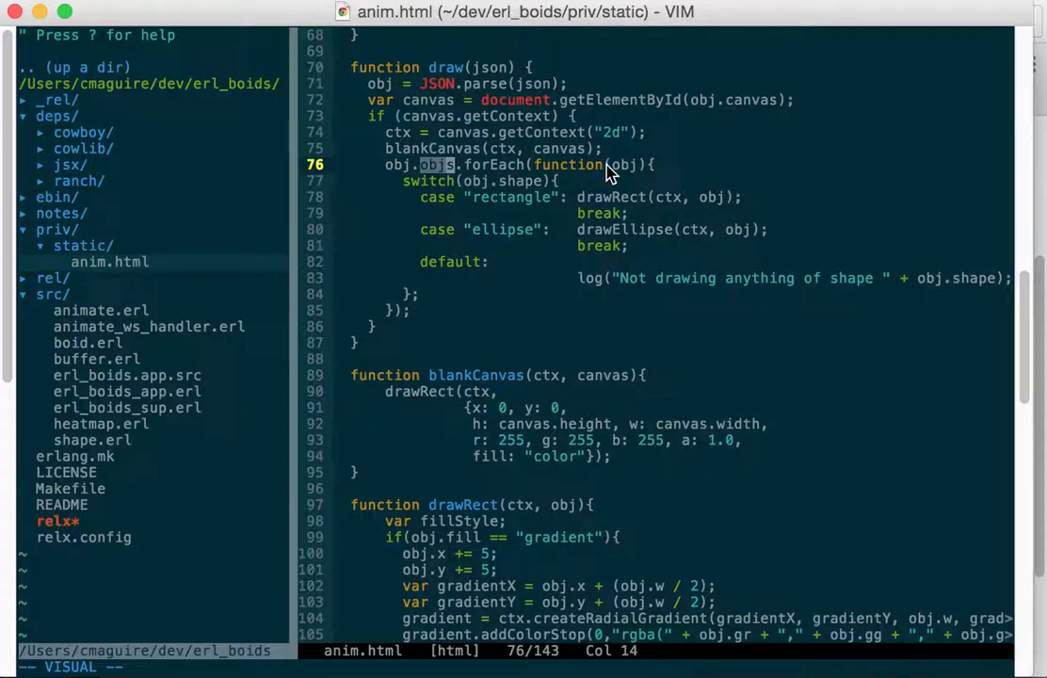
mouse_move(503, 241)
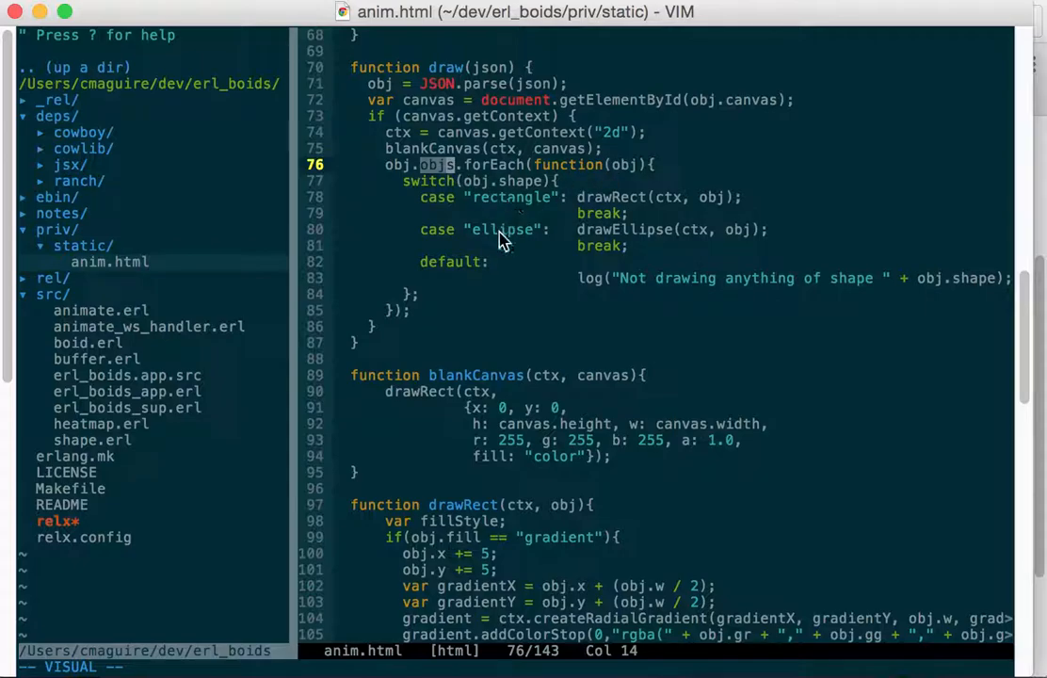
mouse_move(135, 417)
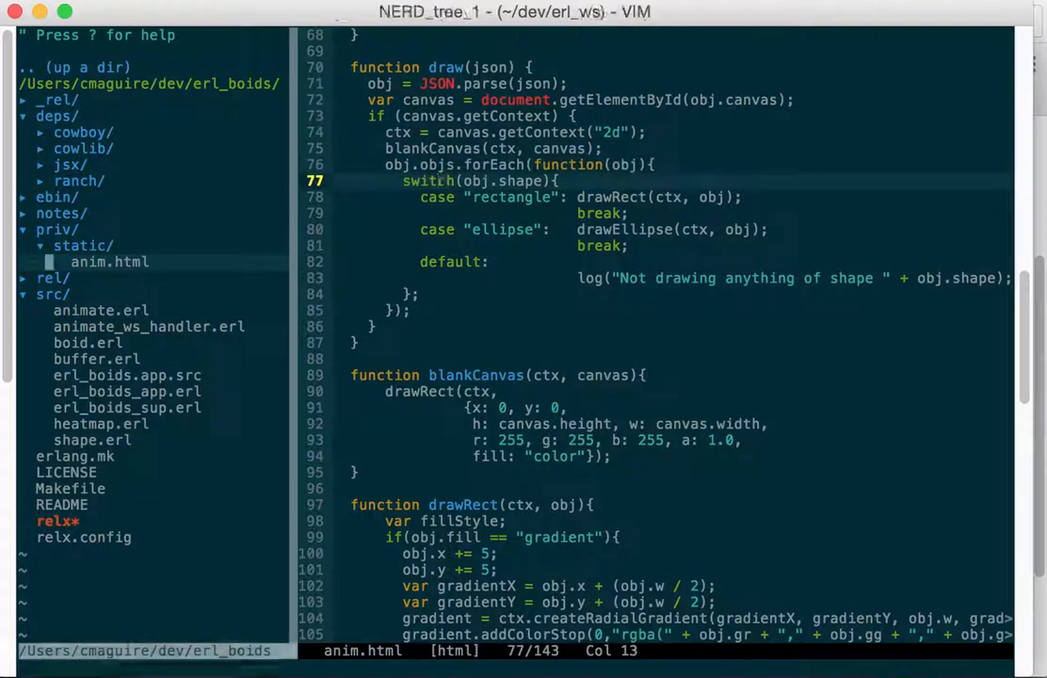
Open boid.erl from the NERDTree panel.
click(86, 342)
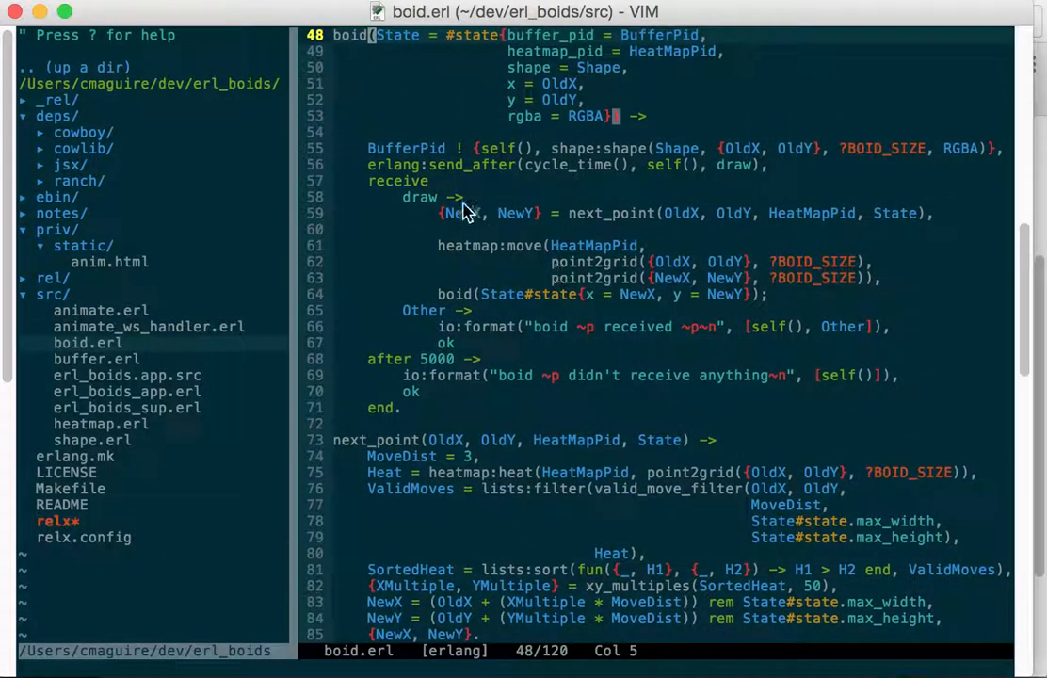
mouse_move(452, 293)
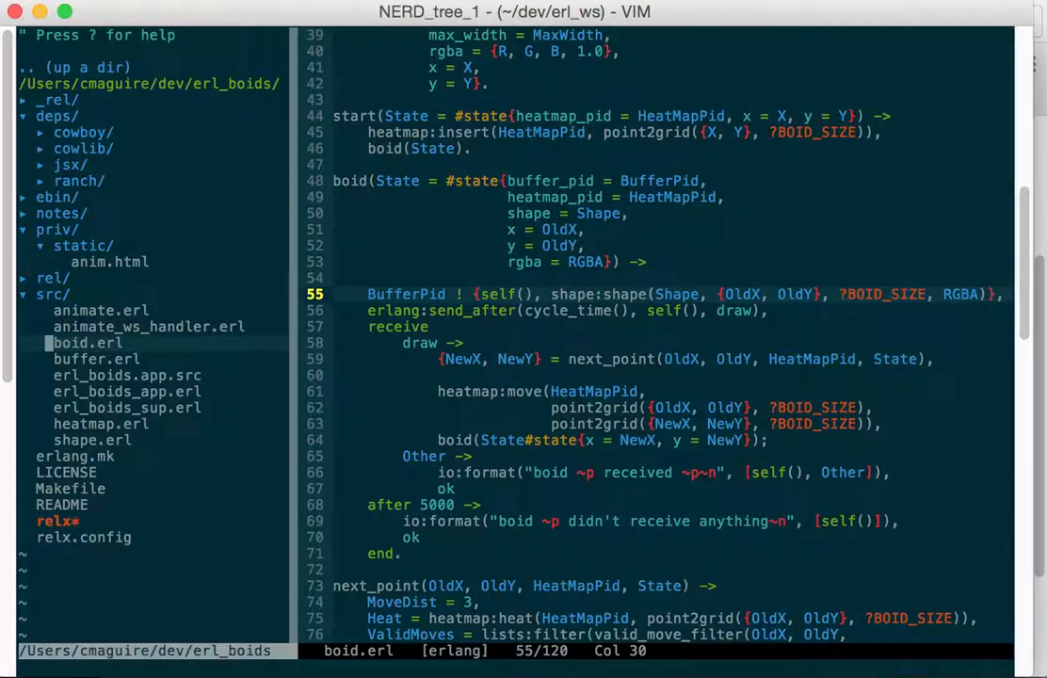
Reopen buffer.erl from the NERDTree panel to view its send function.
click(94, 358)
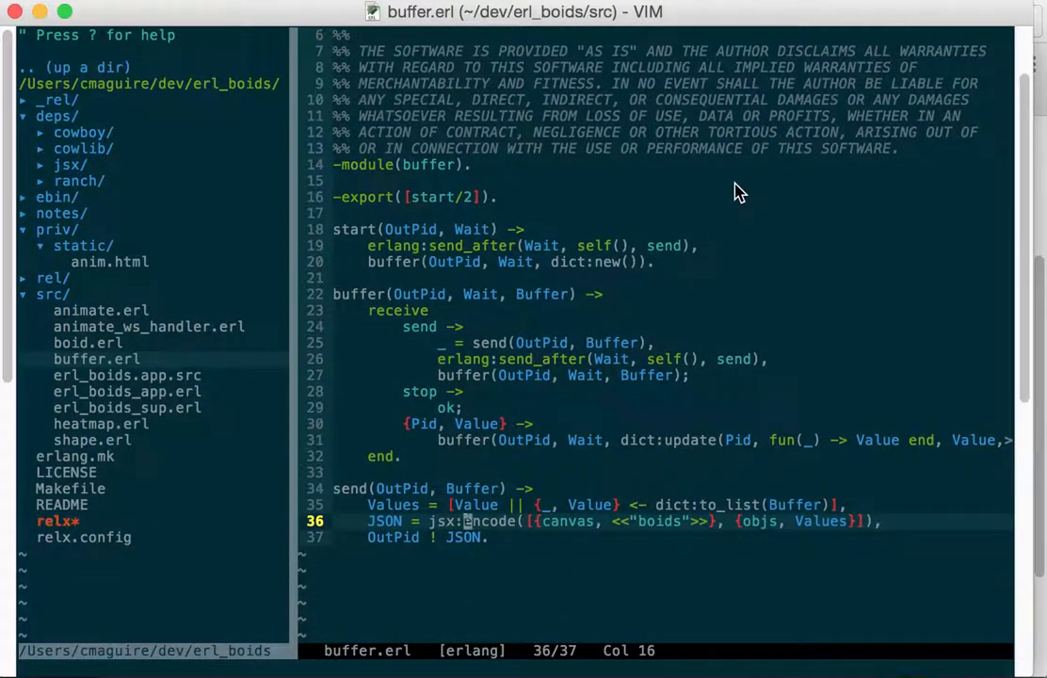
mouse_move(781, 184)
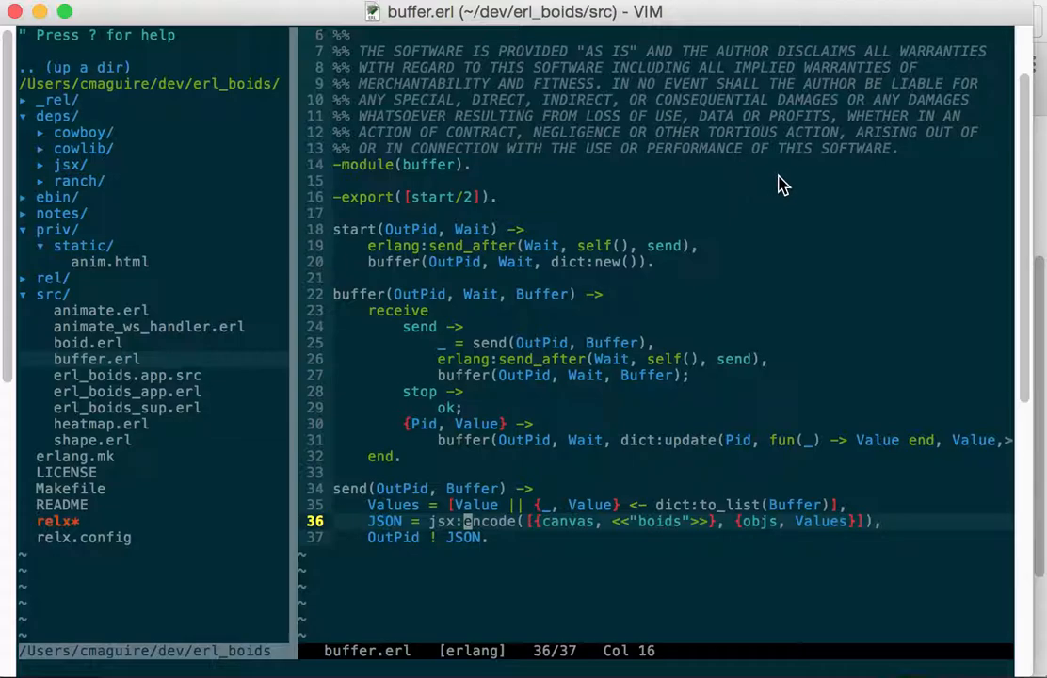